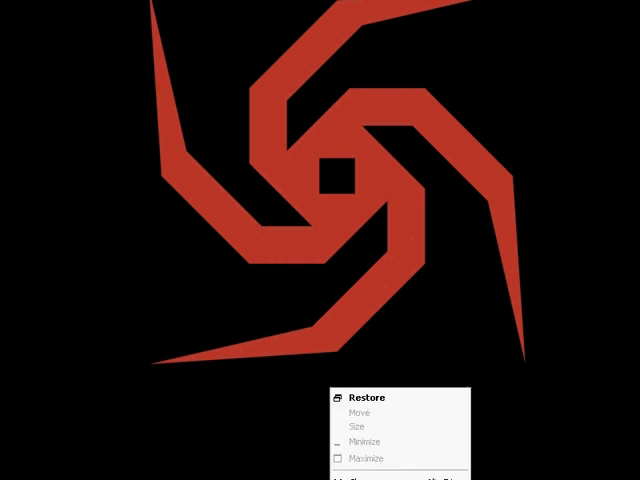
Restore HyperCam from the tray and verify Record Sound is enabled at 16 bit, 44100 samples.
{"action": "left_click", "coordinate": [368, 396]}
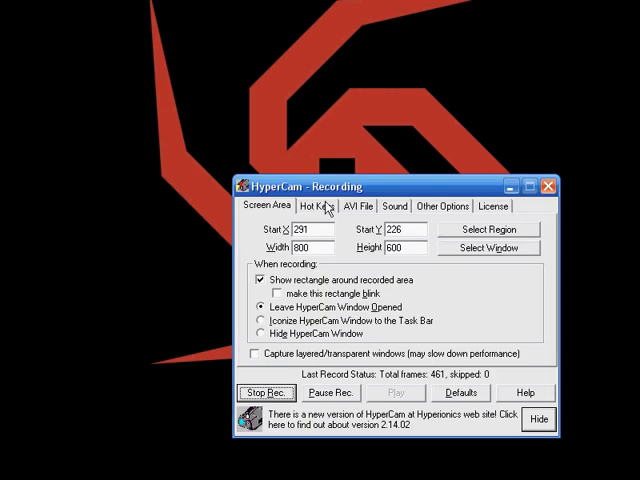
{"action": "left_click", "coordinate": [400, 206]}
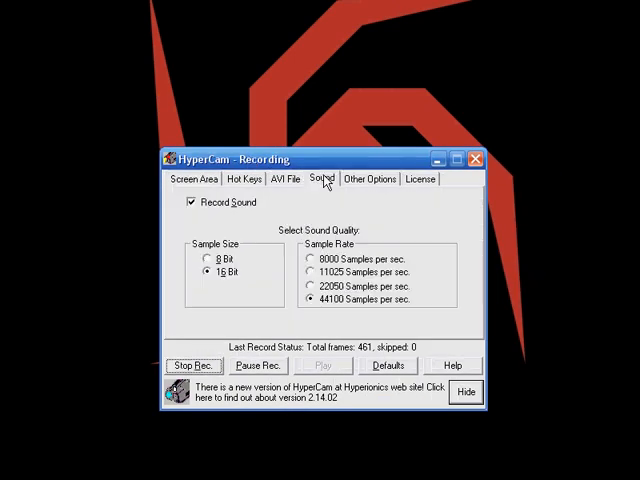
{"action": "mouse_move", "coordinate": [288, 280]}
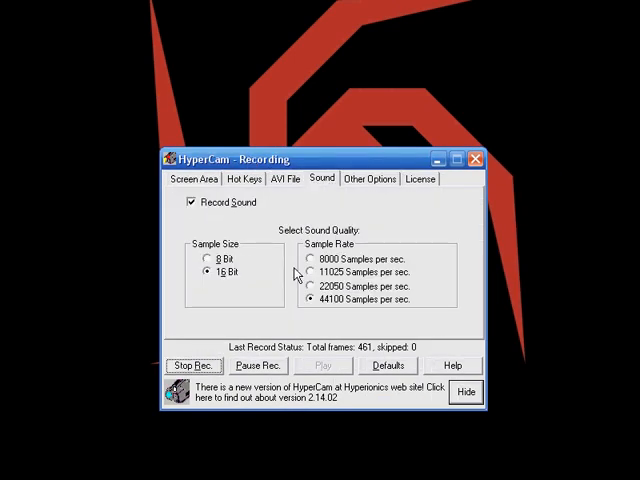
{"action": "left_click", "coordinate": [192, 180]}
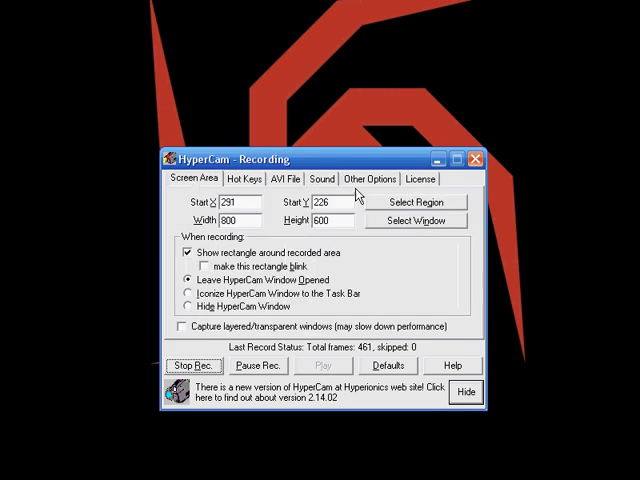
{"action": "mouse_move", "coordinate": [472, 160]}
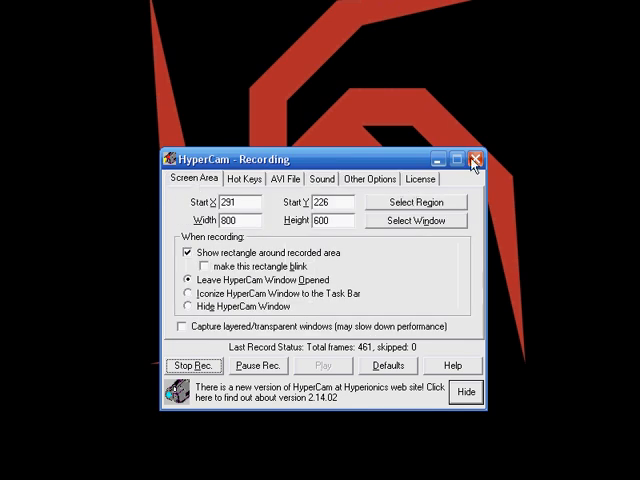
Reach Recording Control from Sounds and Audio Devices' Voice recording Advanced settings.
{"action": "left_click", "coordinate": [472, 160]}
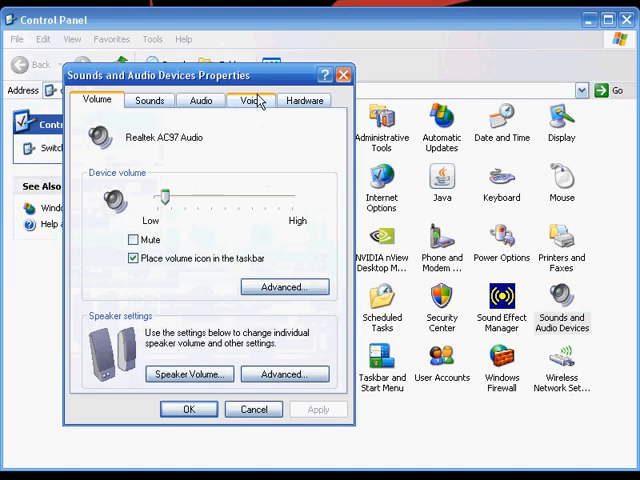
{"action": "left_click", "coordinate": [246, 100]}
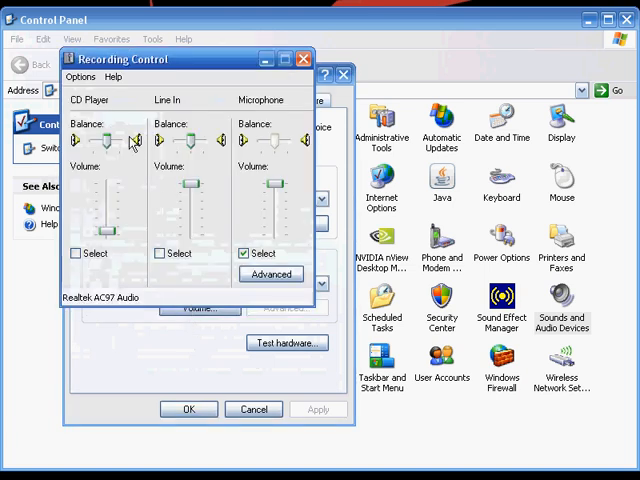
Enable Stereo Mix in Recording Control's Properties so it shows beside CD Player, Line In and Microphone.
{"action": "left_click", "coordinate": [90, 78]}
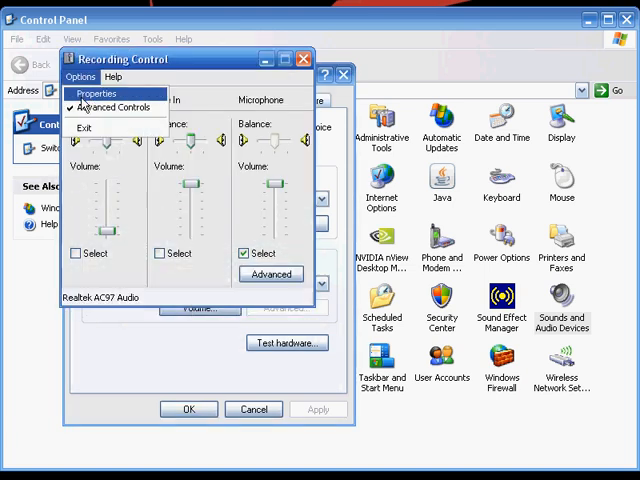
{"action": "left_click", "coordinate": [92, 92]}
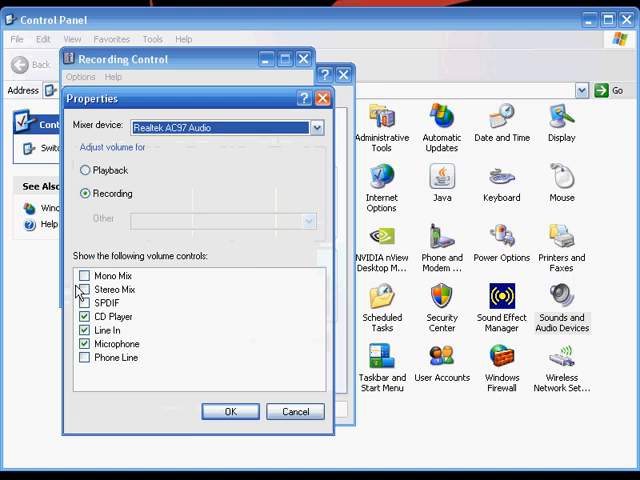
{"action": "left_click", "coordinate": [80, 288]}
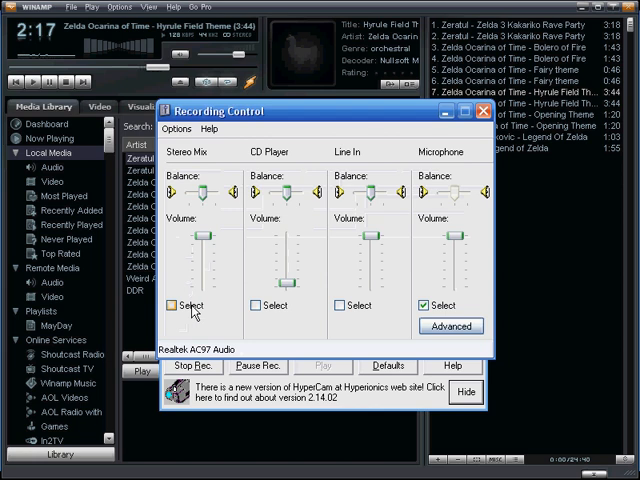
Tick Select under Stereo Mix to make it the recording source.
{"action": "left_click", "coordinate": [172, 304]}
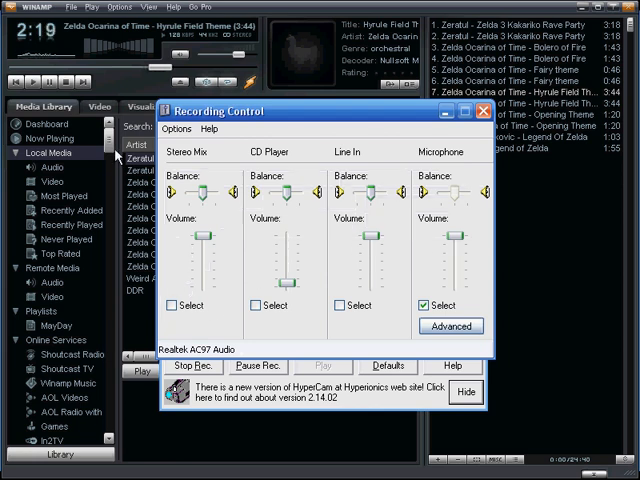